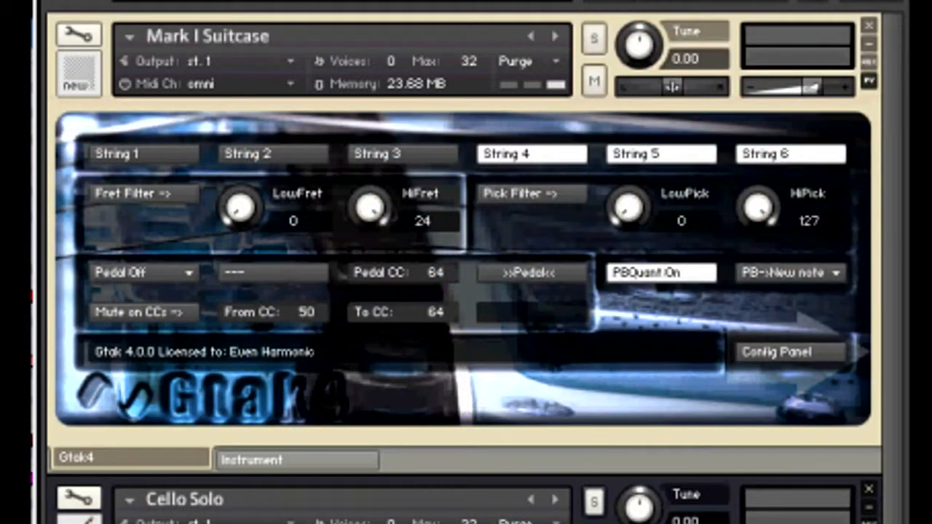
mouse_move(385, 117)
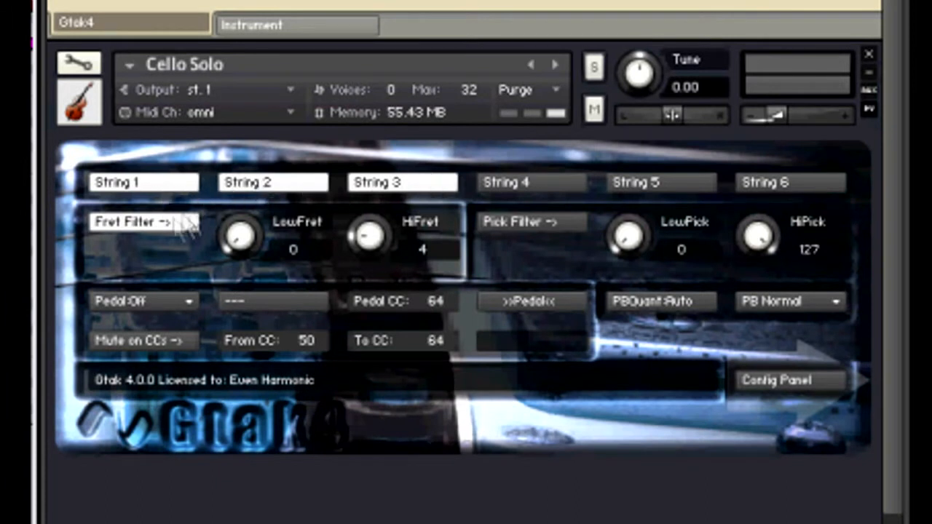
mouse_move(295, 262)
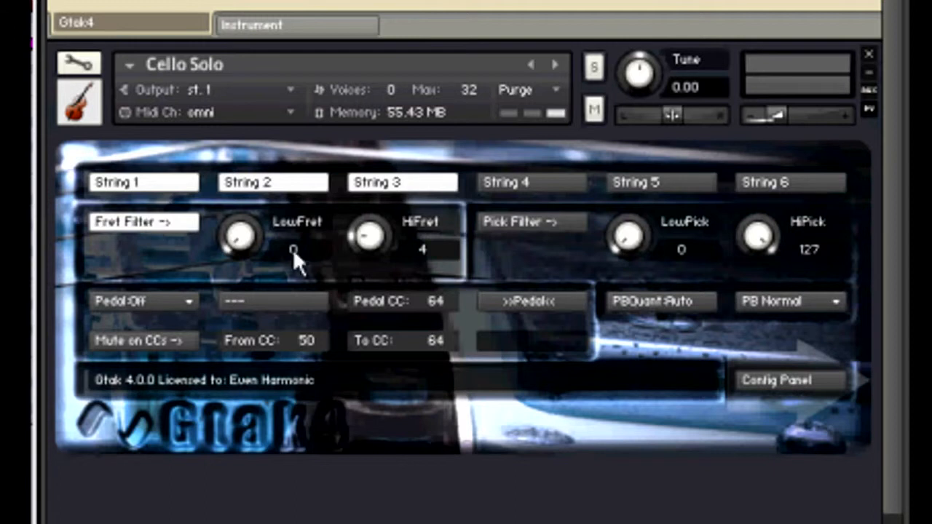
mouse_move(297, 265)
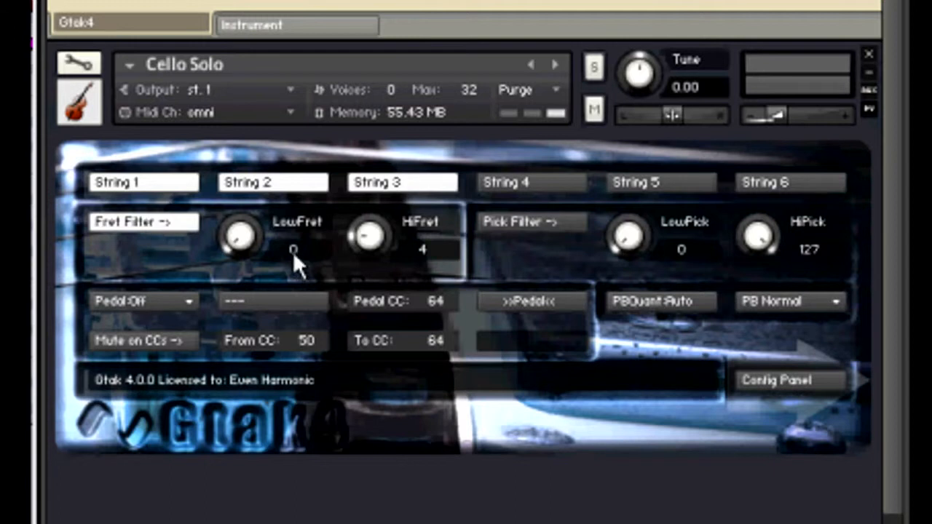
mouse_move(433, 265)
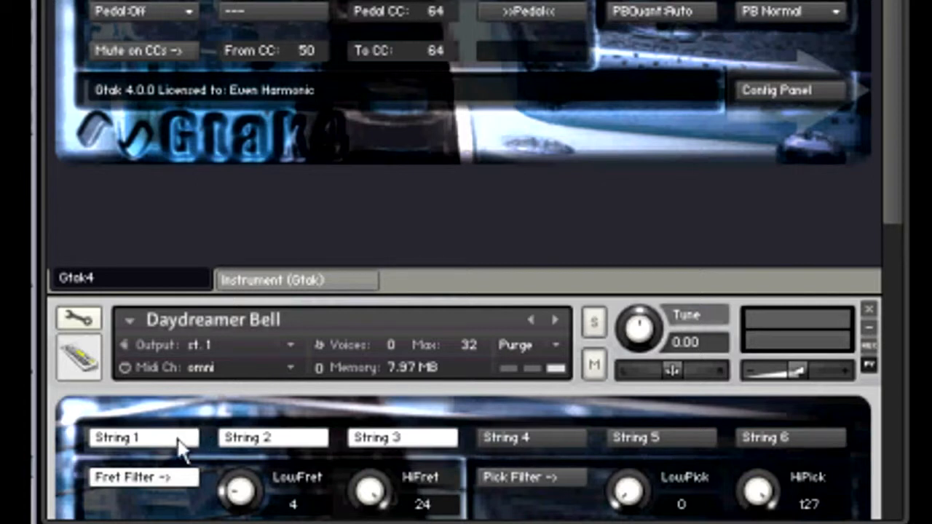
mouse_move(173, 506)
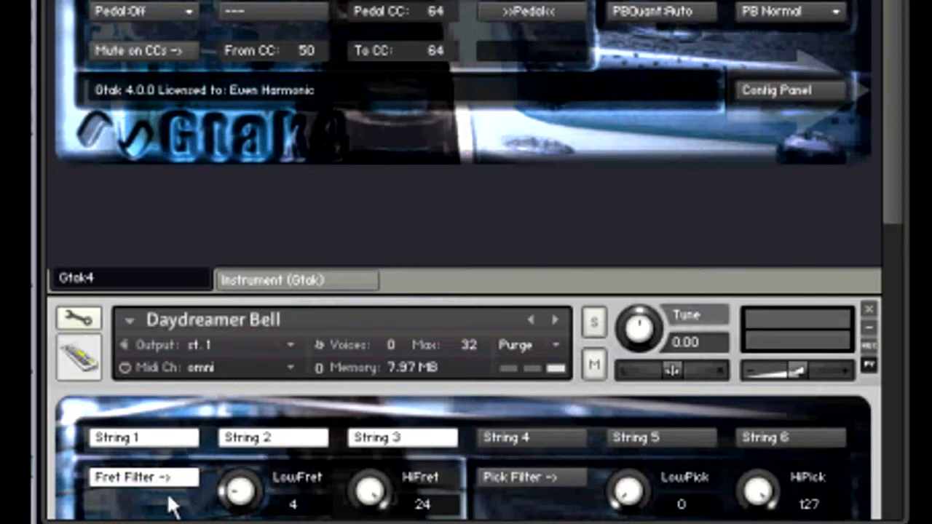
mouse_move(303, 512)
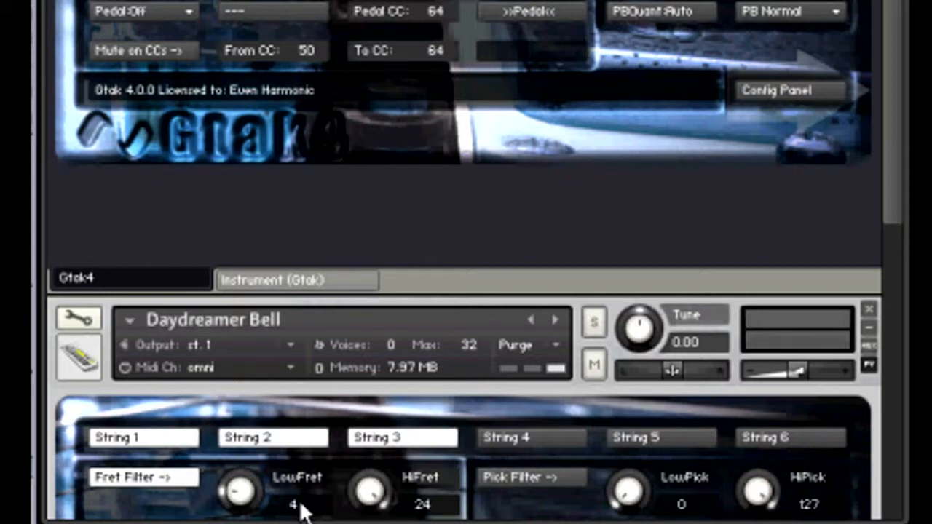
mouse_move(319, 90)
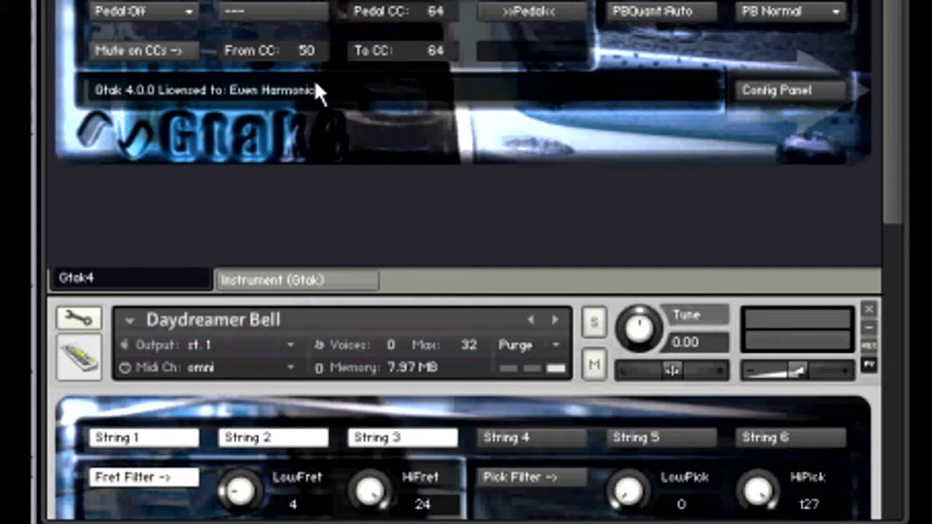
scroll(down, 3)
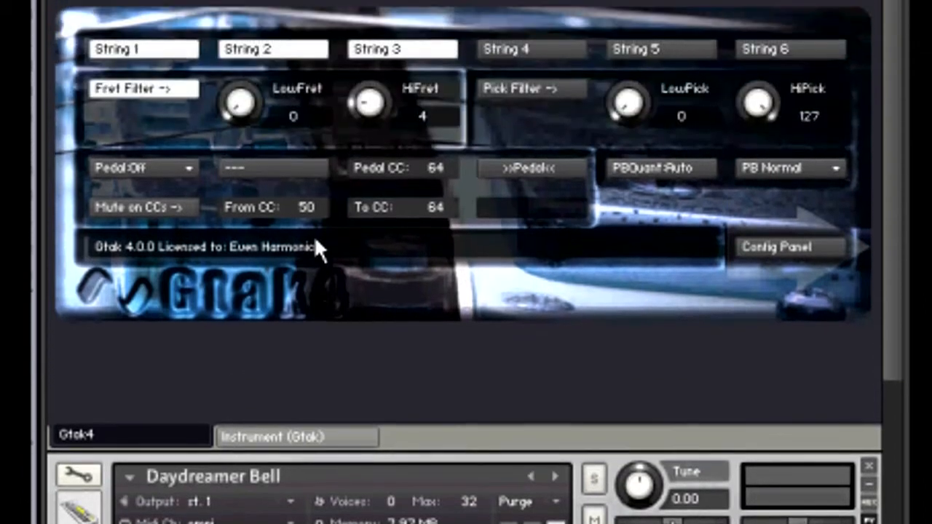
- Switch the Mark I Suitcase from the Gtak4 script view to its own instrument panel
click(297, 445)
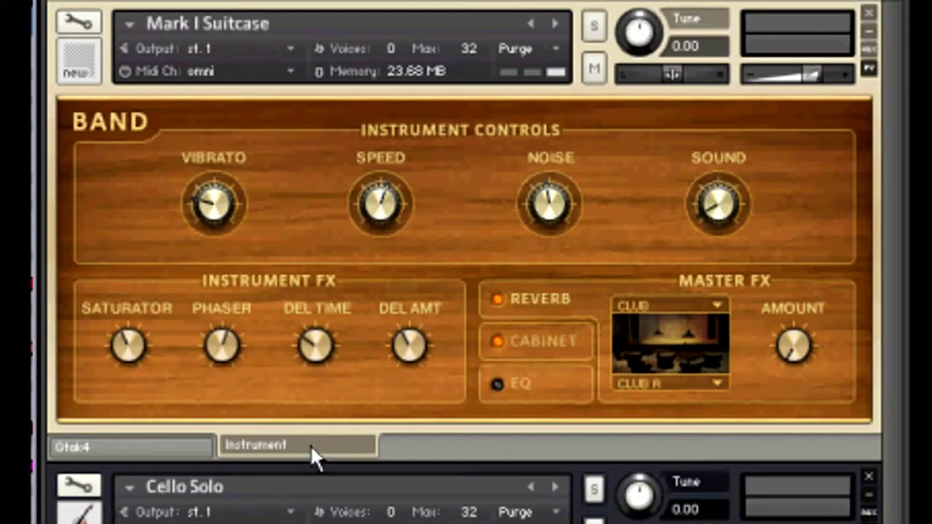
mouse_move(342, 327)
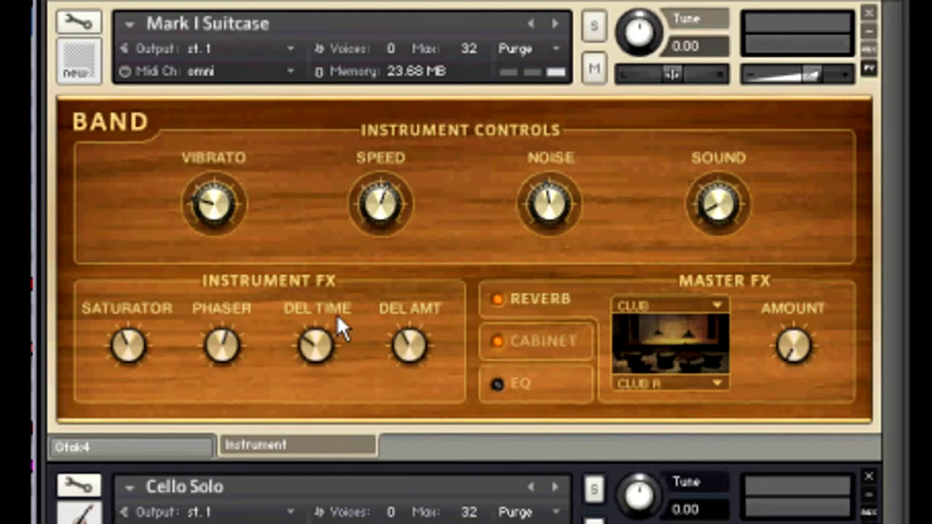
mouse_move(283, 332)
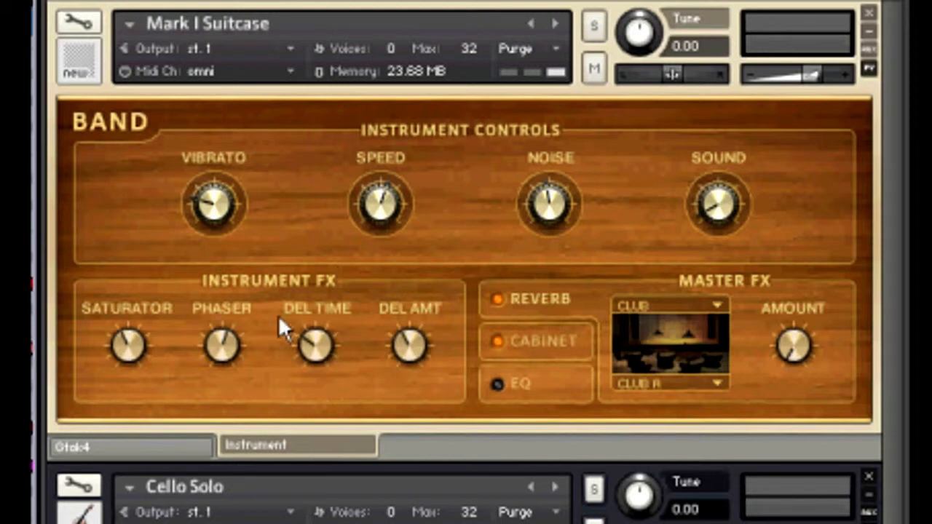